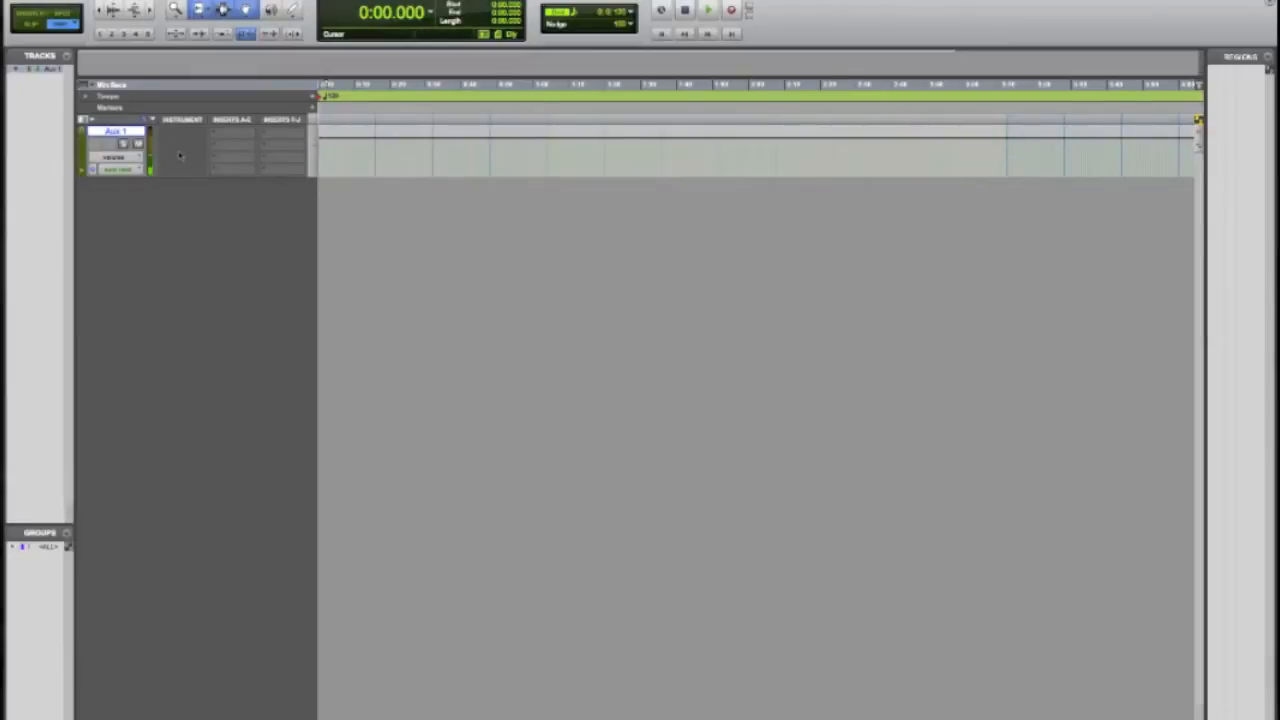
- Create one mono audio track, Audio 1, via Track > New
{"action": "left_click", "coordinate": [139, 145]}
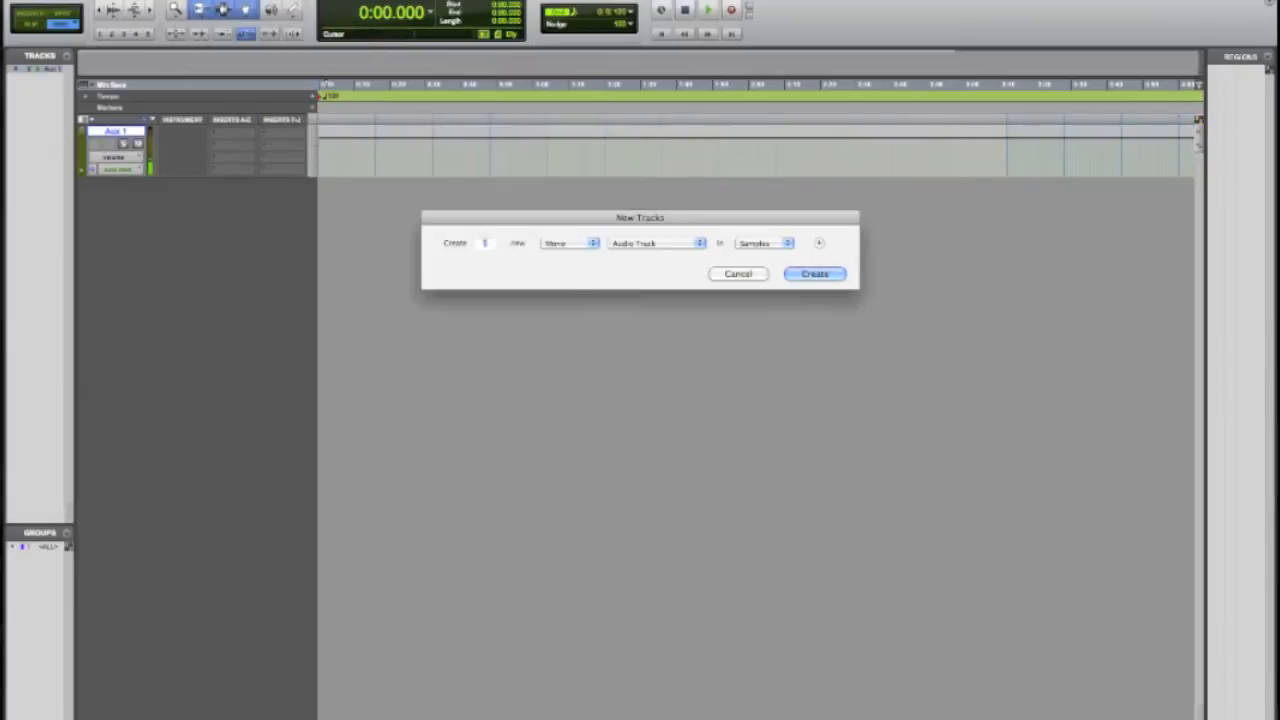
{"action": "mouse_move", "coordinate": [597, 262]}
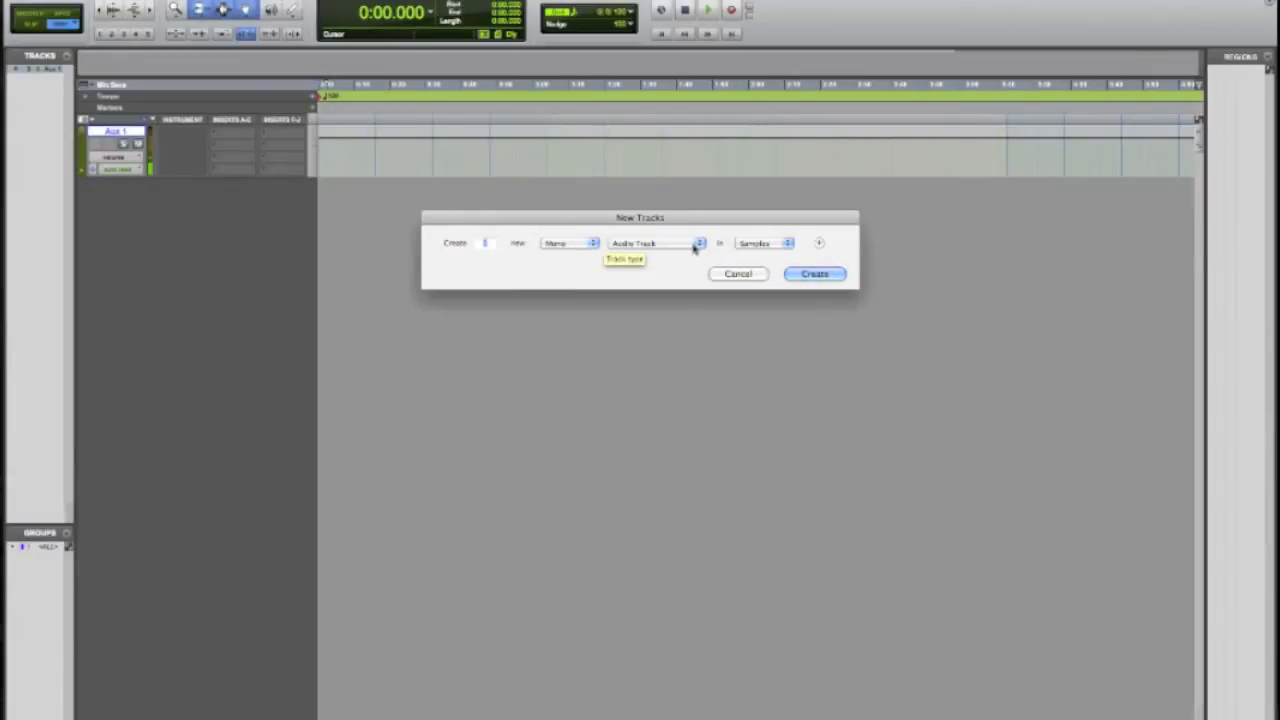
{"action": "left_click", "coordinate": [814, 273]}
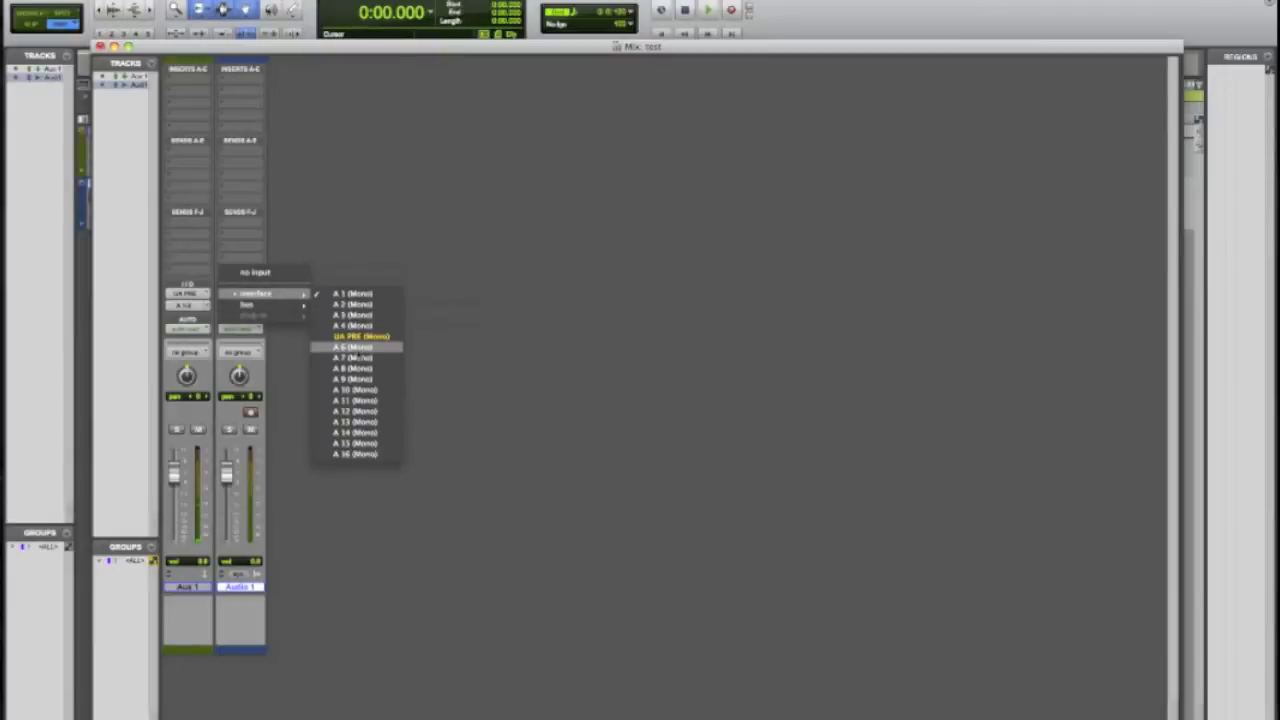
- Assign Audio 1 an interface input, record-enable it, and return to the Edit window
{"action": "left_click", "coordinate": [355, 347]}
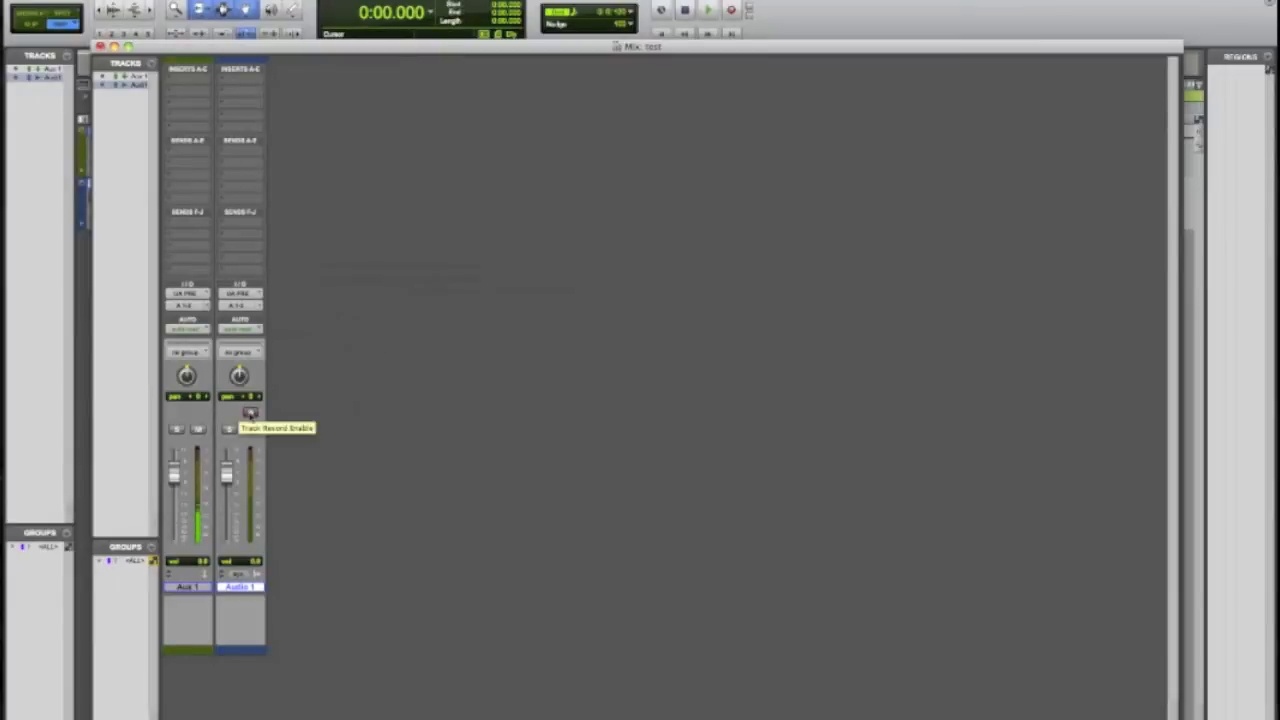
{"action": "left_click", "coordinate": [228, 428]}
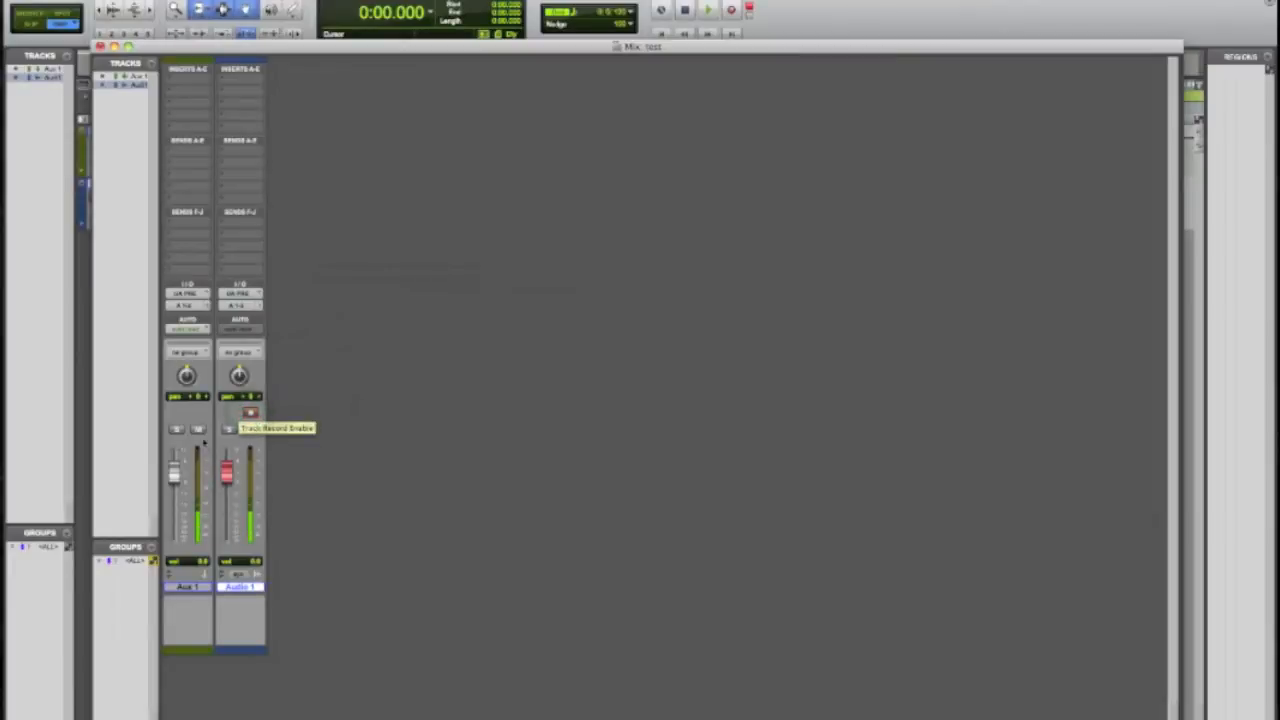
{"action": "left_click", "coordinate": [197, 428]}
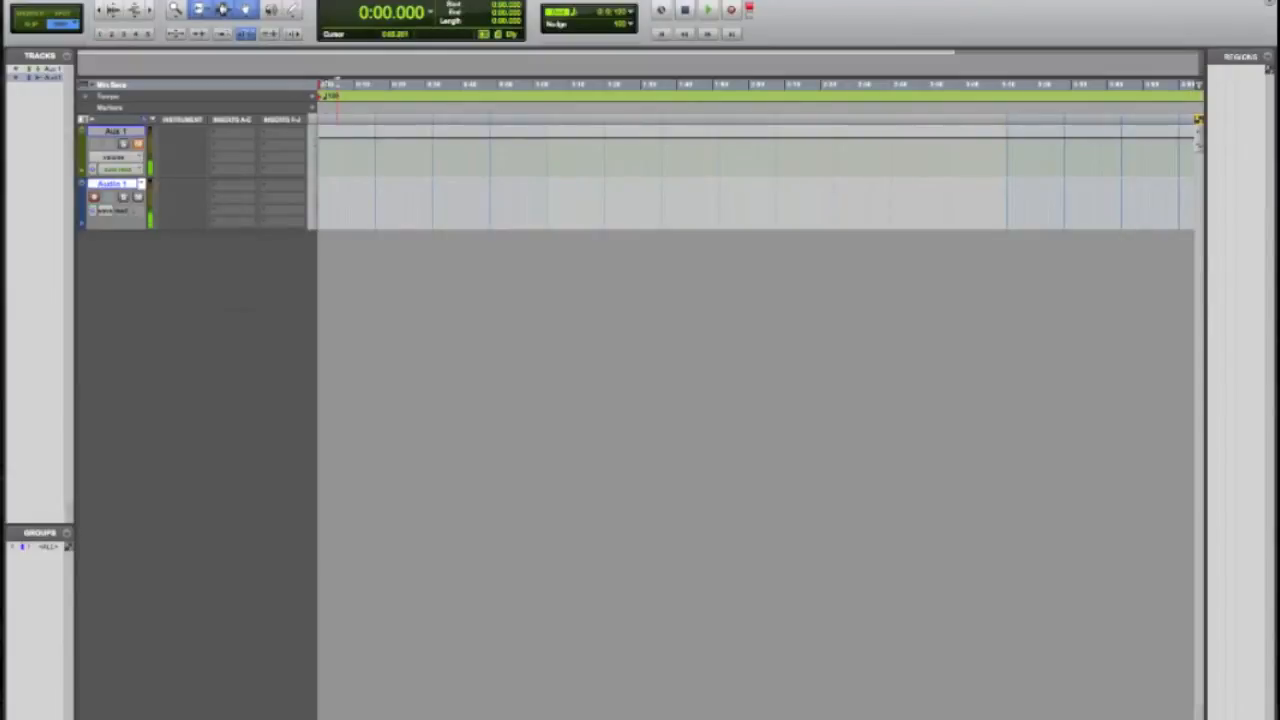
- Record a voice take on Audio 1 and trim off its silent beginning
{"action": "left_click", "coordinate": [708, 10]}
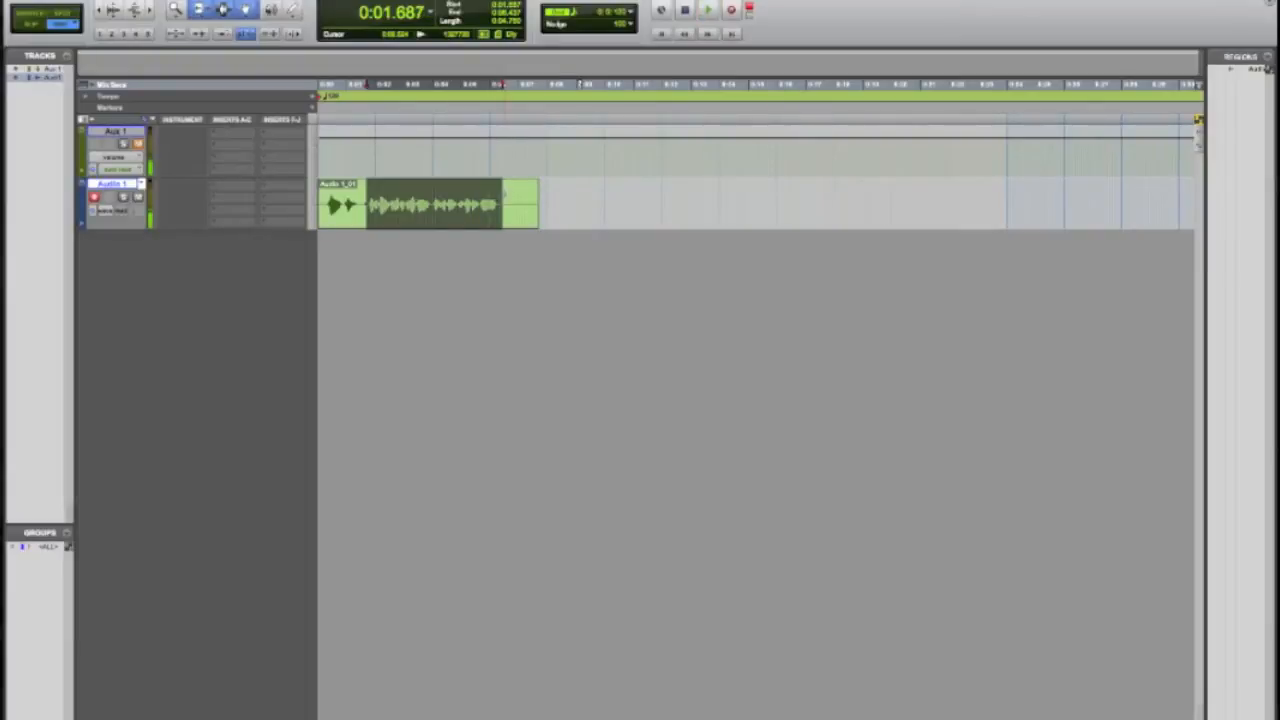
{"action": "left_click", "coordinate": [430, 203]}
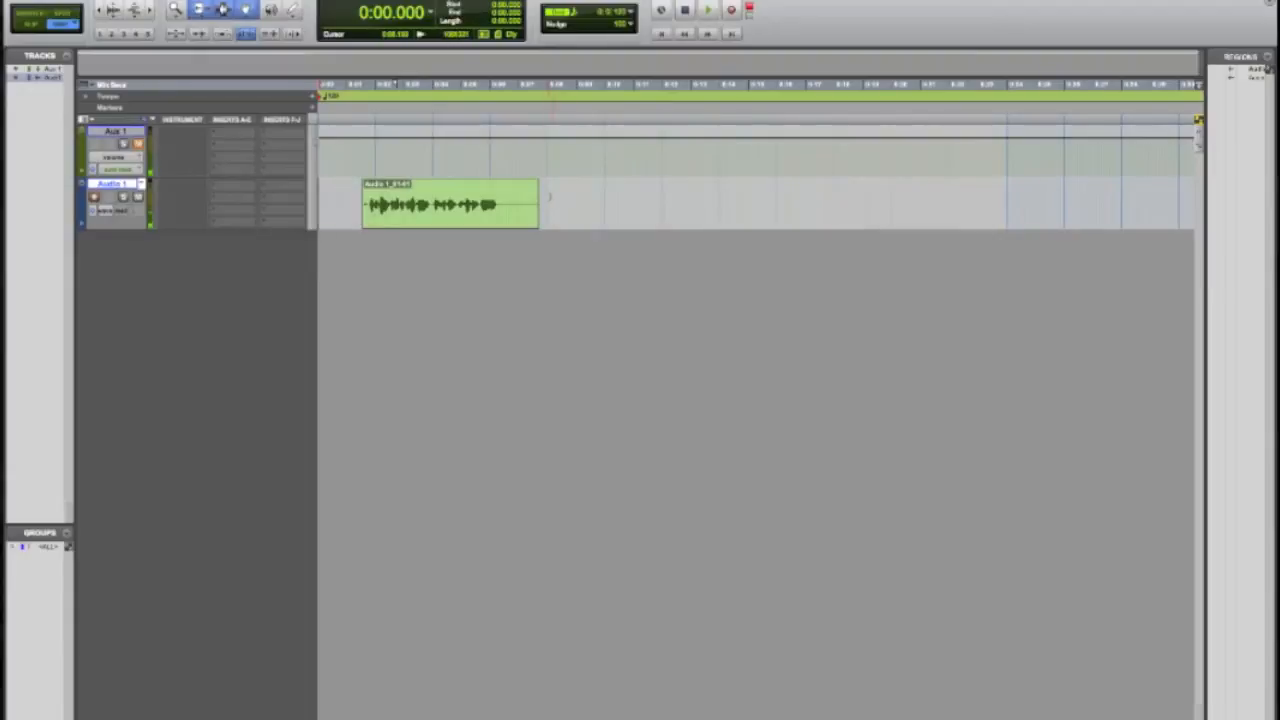
- Move the voice clip to session start, audition it, split it, and record a longer take
{"action": "left_click_drag", "start_coordinate": [500, 200], "coordinate": [545, 200]}
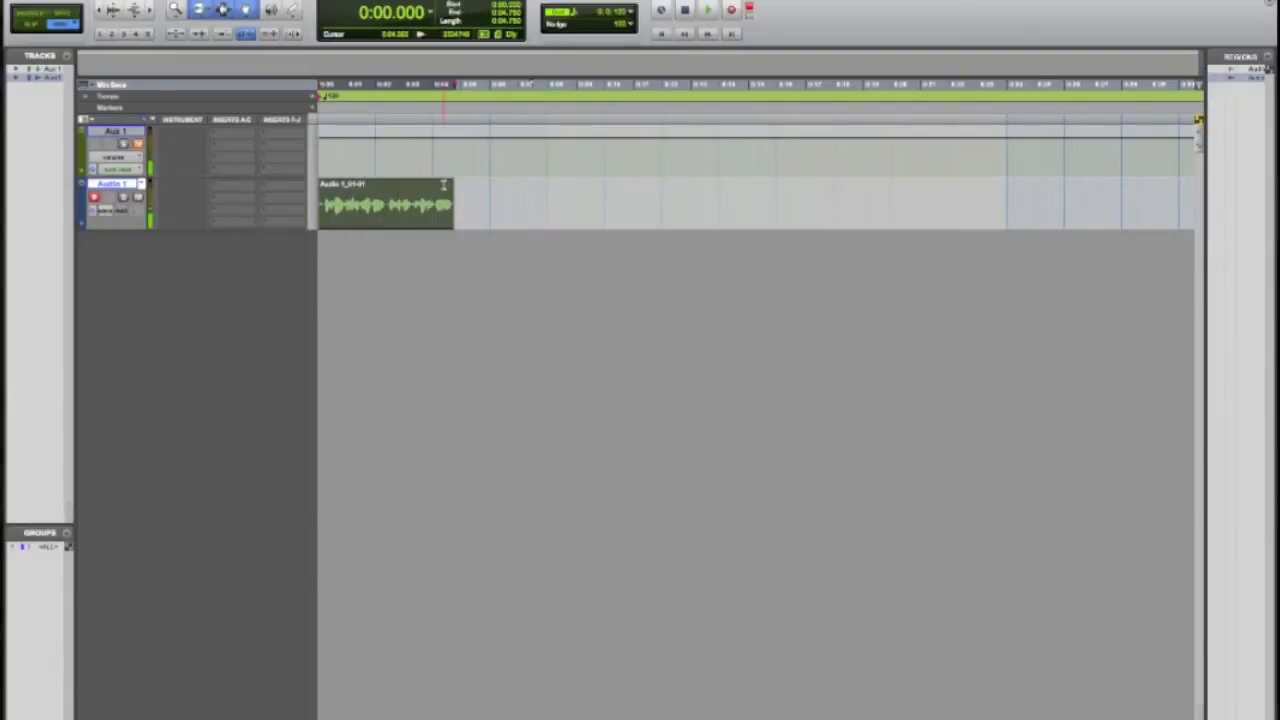
{"action": "left_click", "coordinate": [708, 10]}
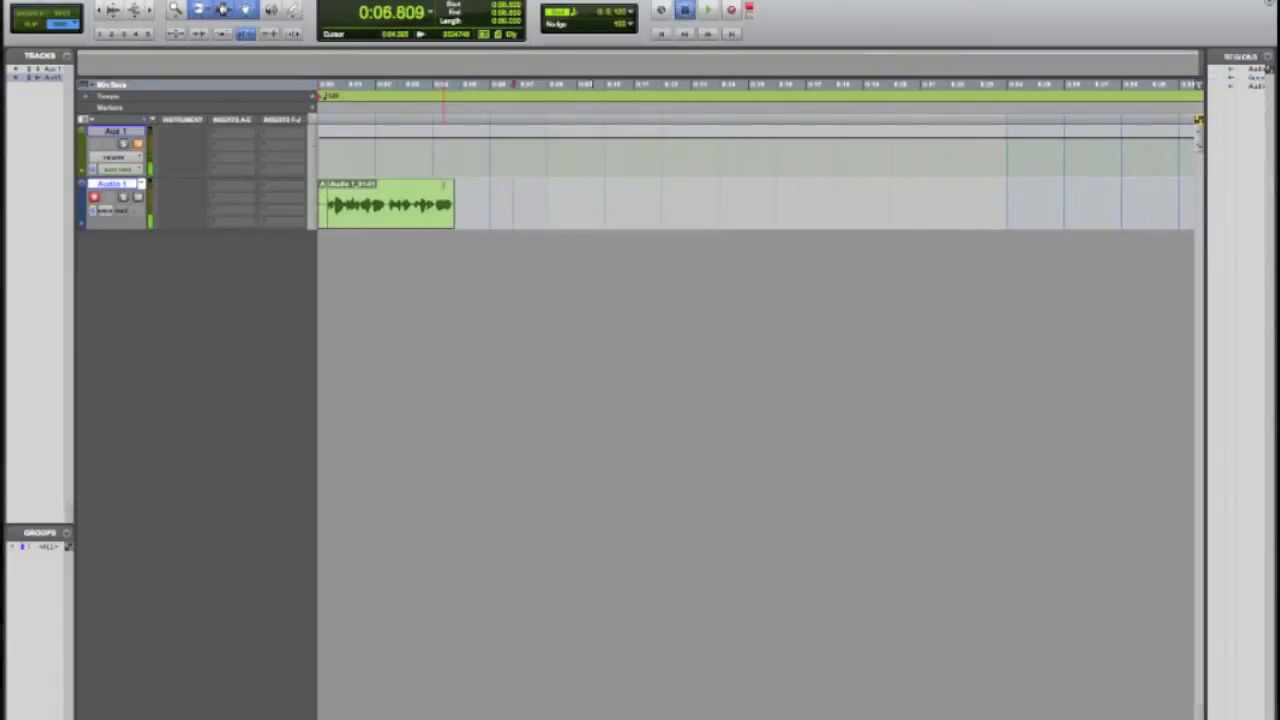
{"action": "left_click", "coordinate": [684, 10]}
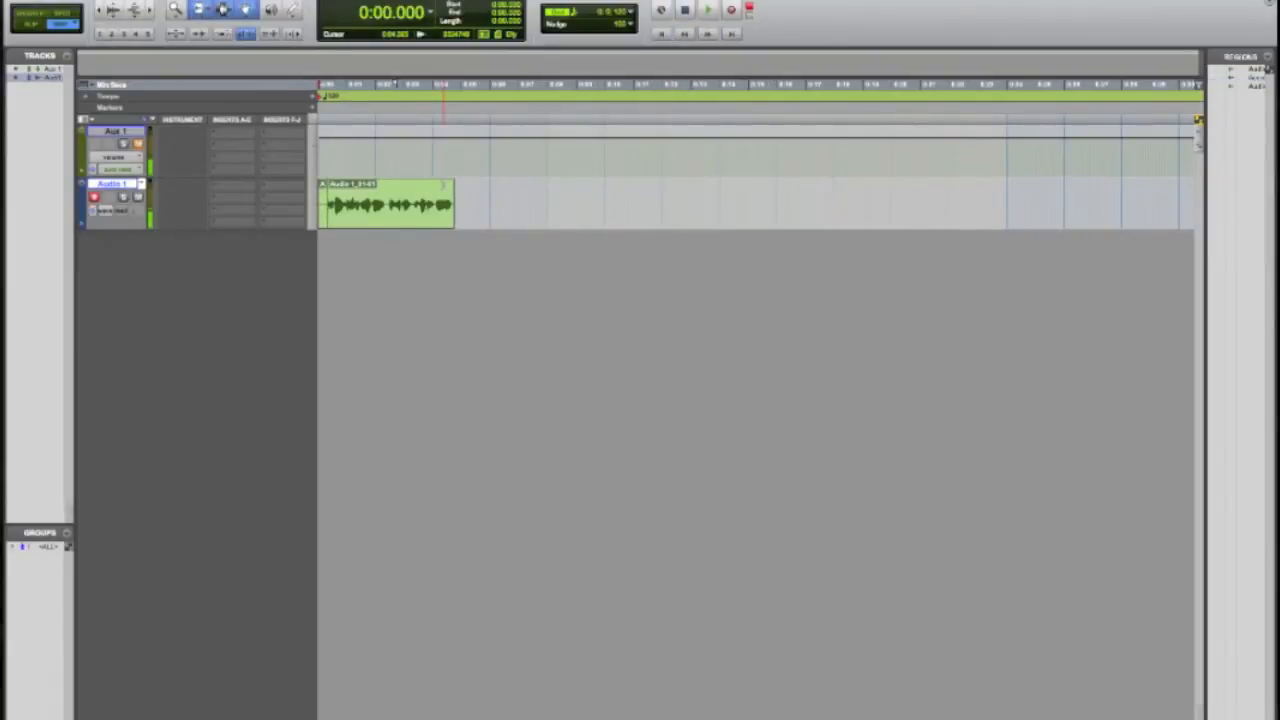
{"action": "left_click", "coordinate": [708, 10]}
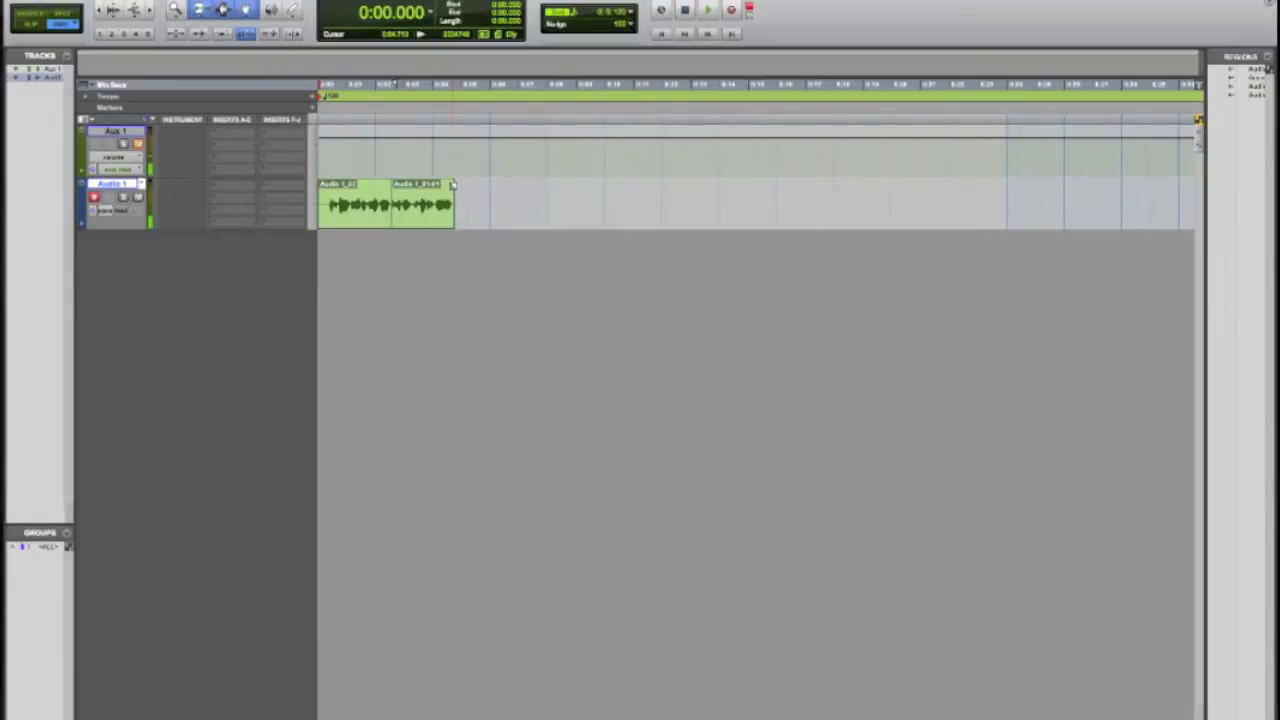
{"action": "left_click", "coordinate": [709, 10]}
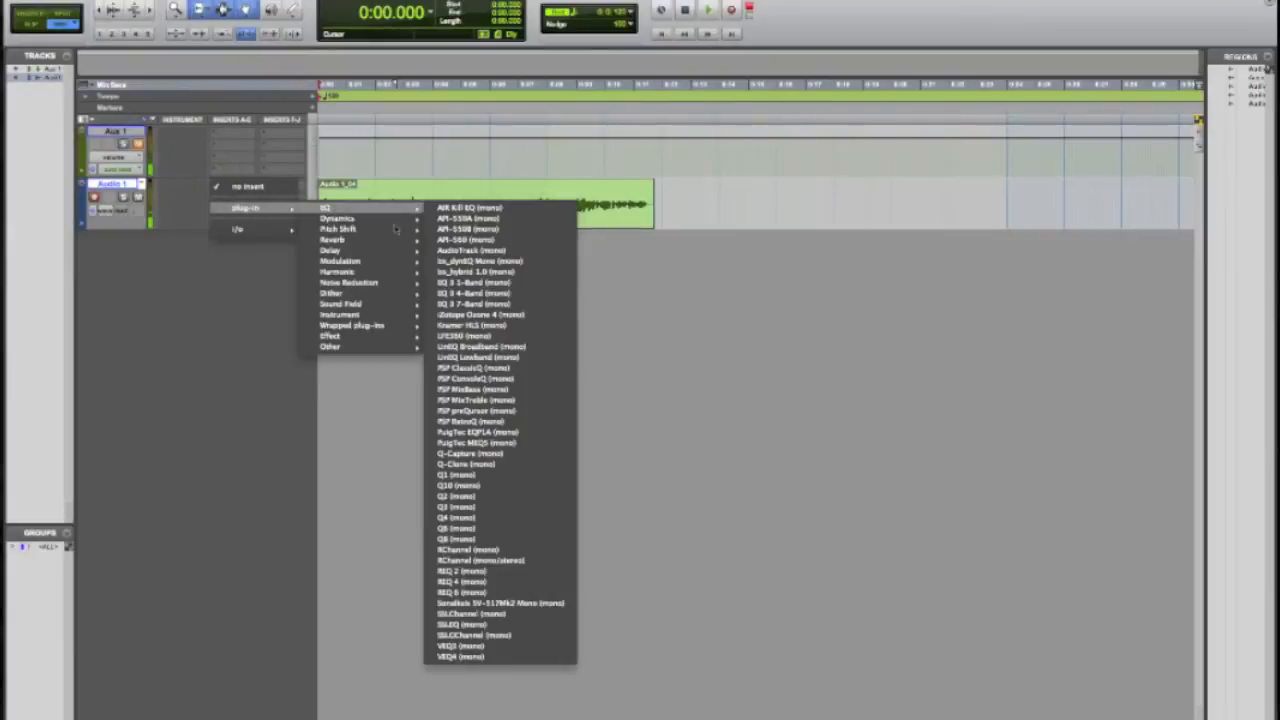
{"action": "mouse_move", "coordinate": [337, 218]}
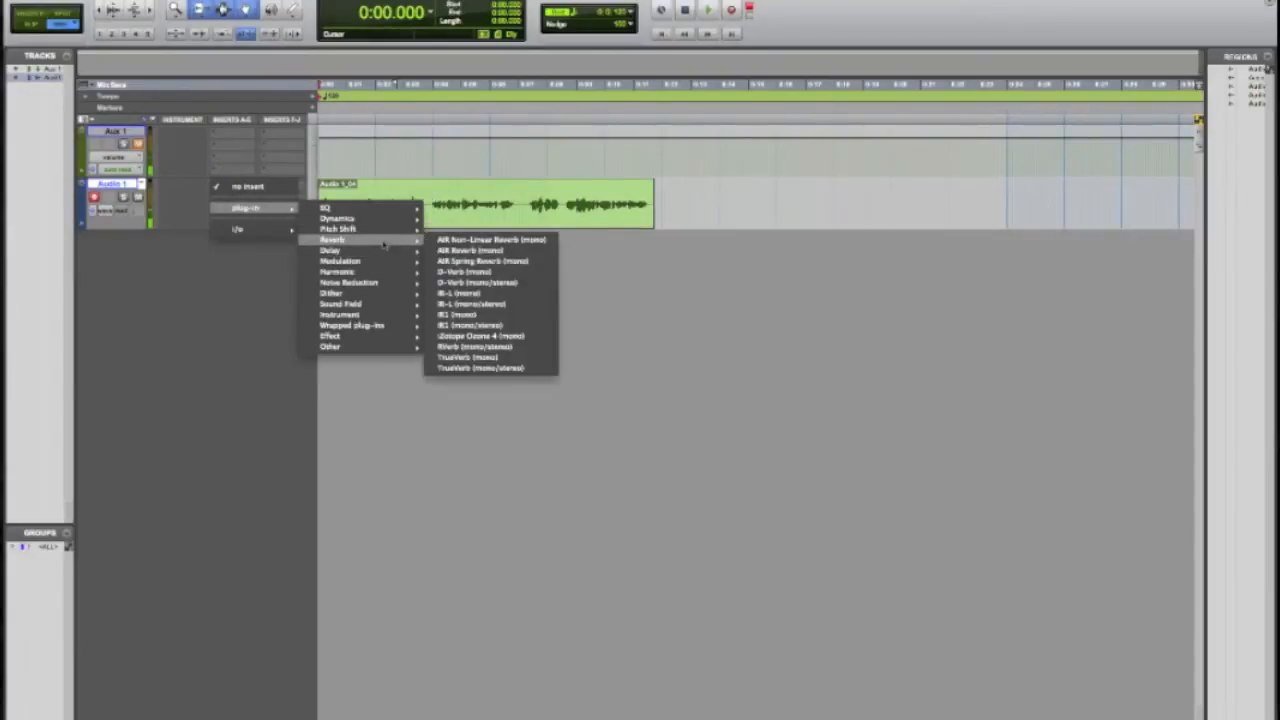
{"action": "mouse_move", "coordinate": [324, 207]}
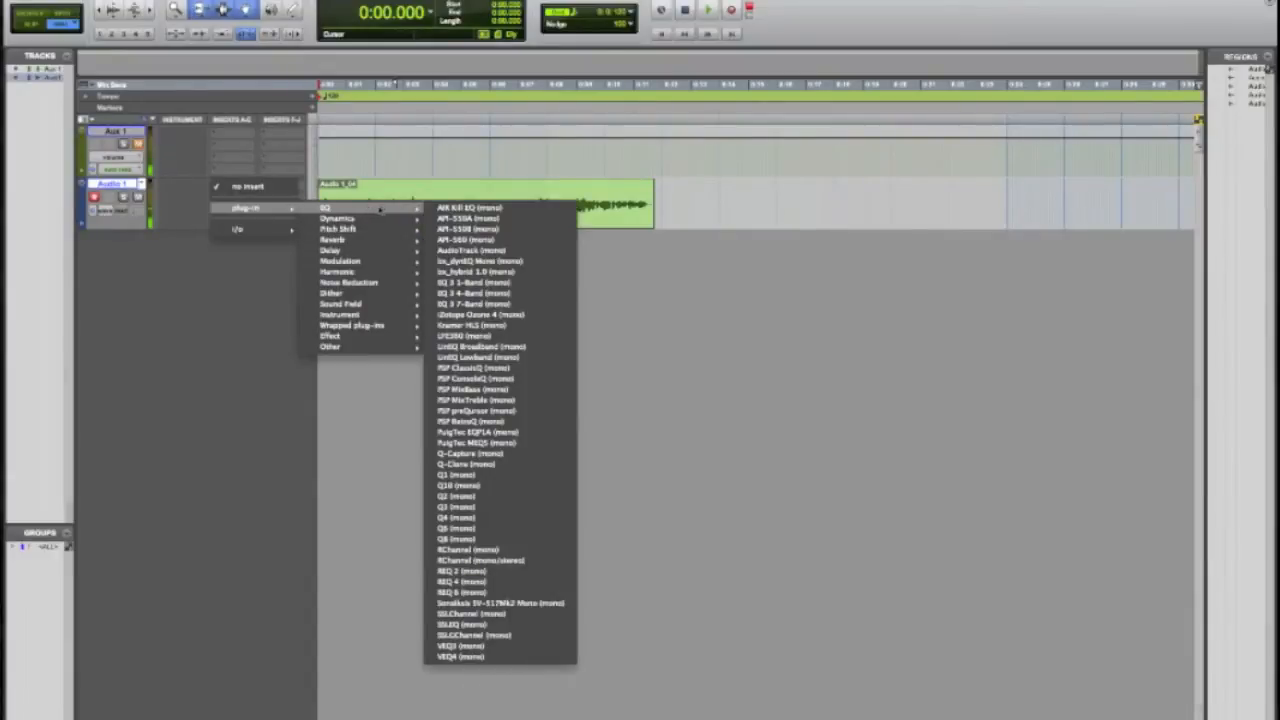
{"action": "mouse_move", "coordinate": [333, 239]}
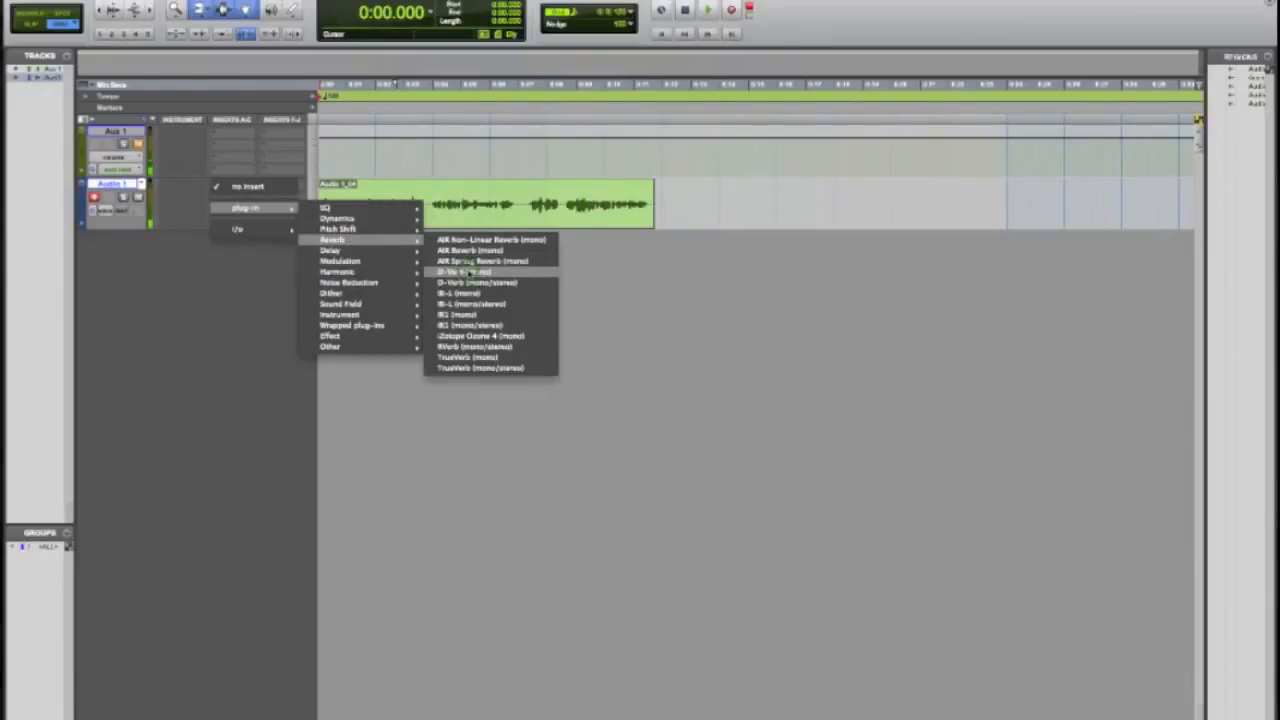
- Insert the mono D-Verb reverb plug-in on Audio 1
{"action": "left_click", "coordinate": [461, 271]}
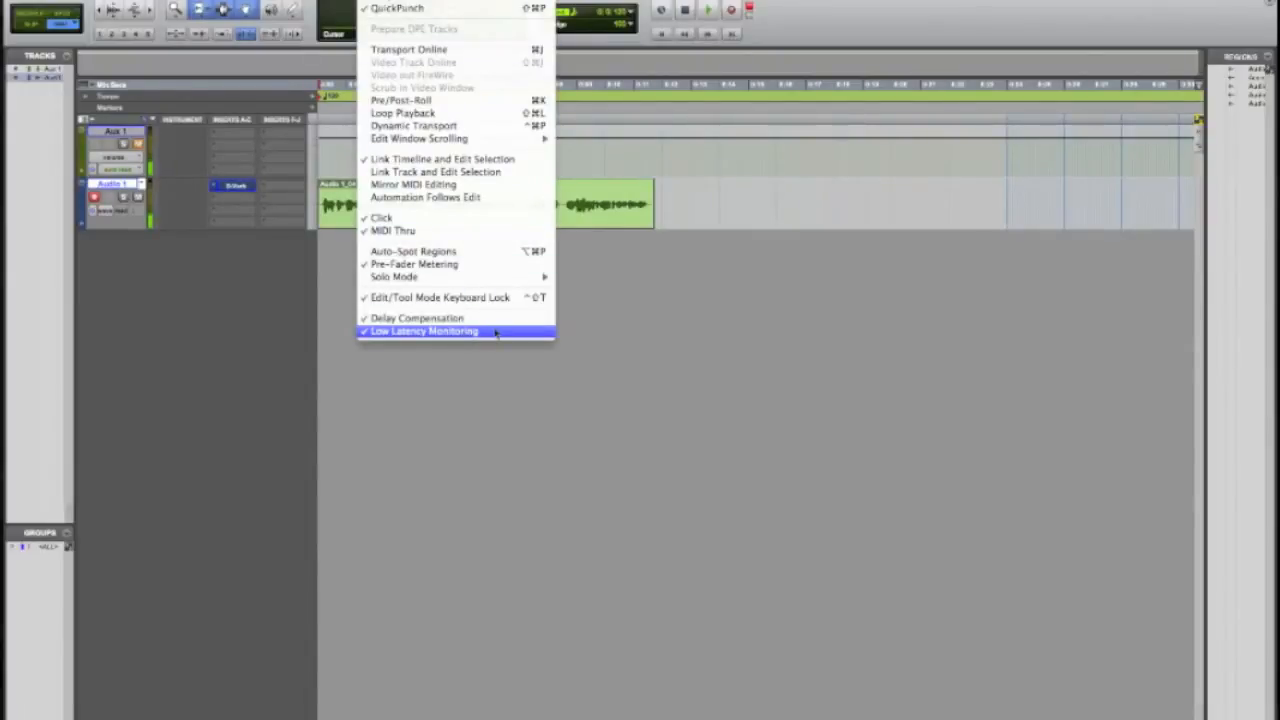
- Disable Low Latency Monitoring and open Audio 1's D-Verb plug-in window
{"action": "left_click", "coordinate": [424, 331]}
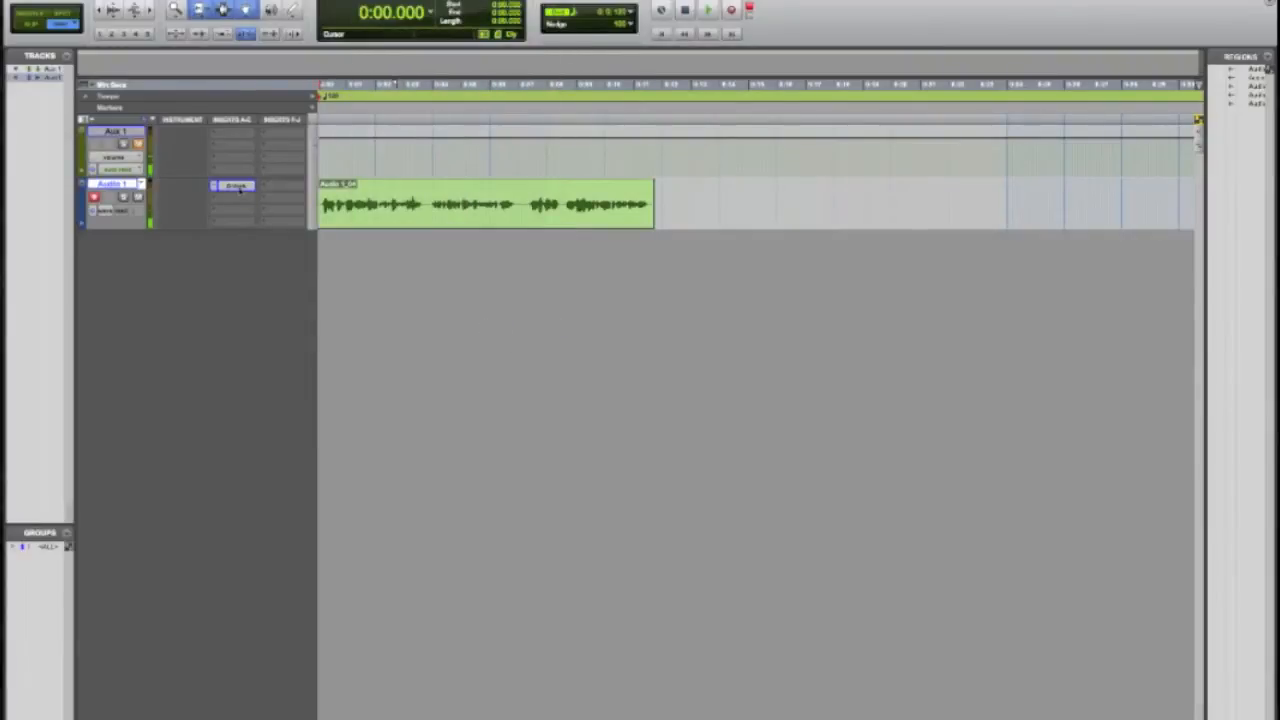
{"action": "left_click", "coordinate": [233, 185]}
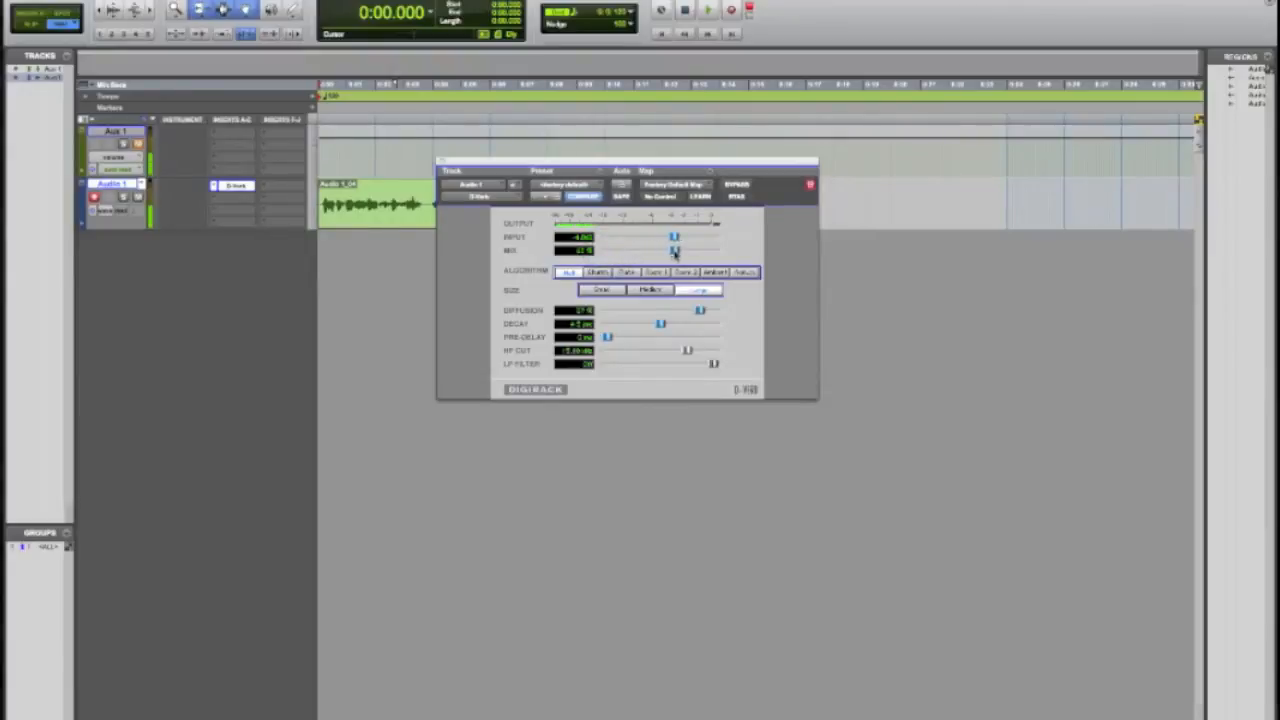
- Drag the D-Verb MIX slider right in two passes to raise the wet mix
{"action": "left_click_drag", "start_coordinate": [675, 250], "coordinate": [685, 250]}
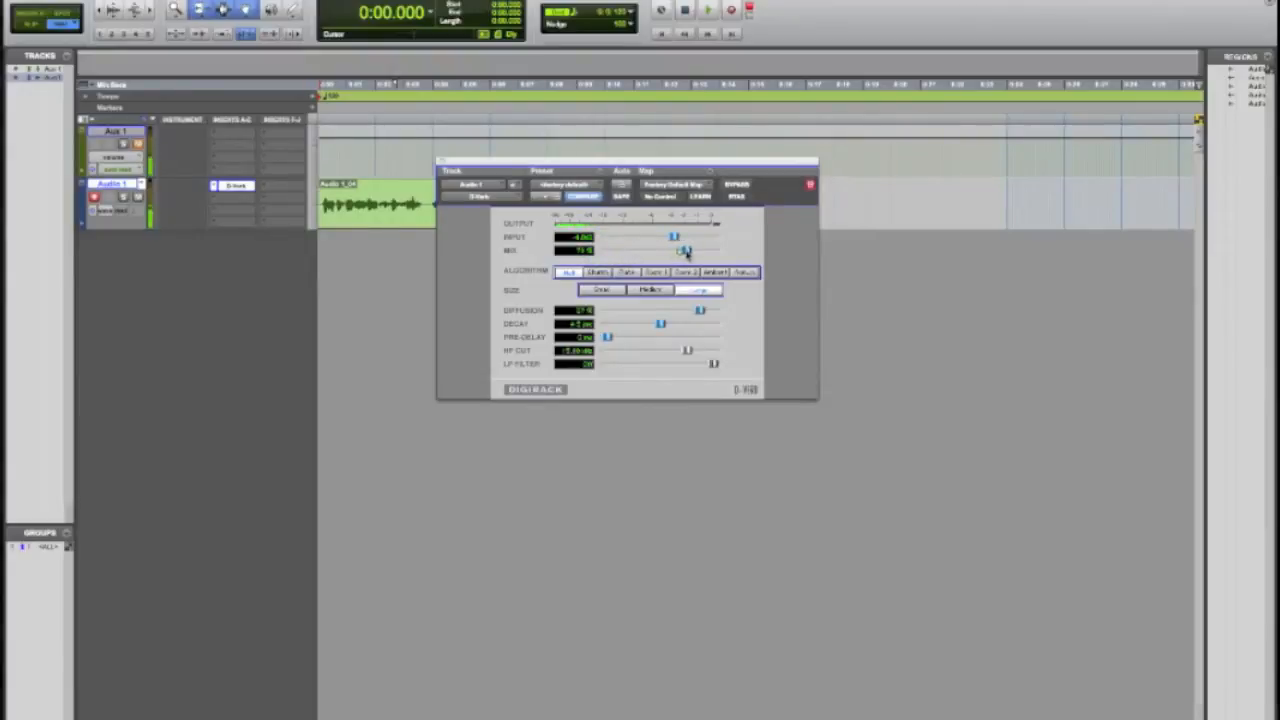
{"action": "left_click_drag", "start_coordinate": [682, 250], "coordinate": [700, 250]}
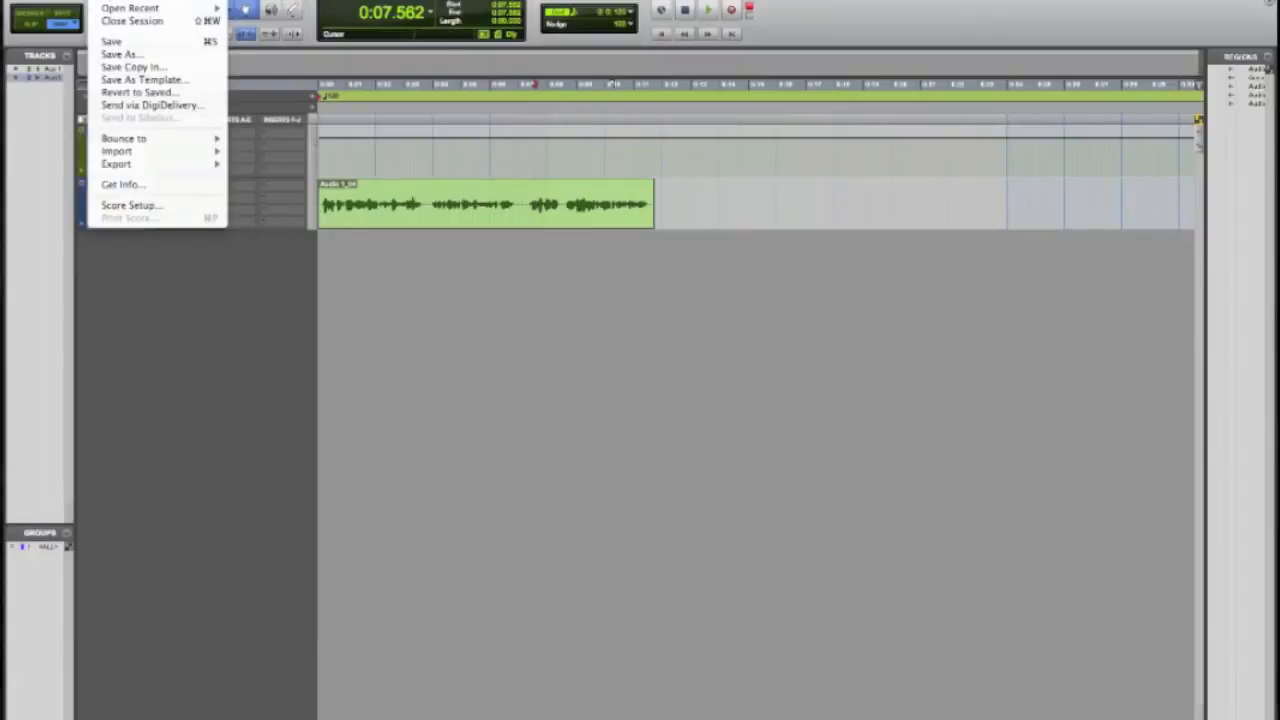
{"action": "mouse_move", "coordinate": [116, 151]}
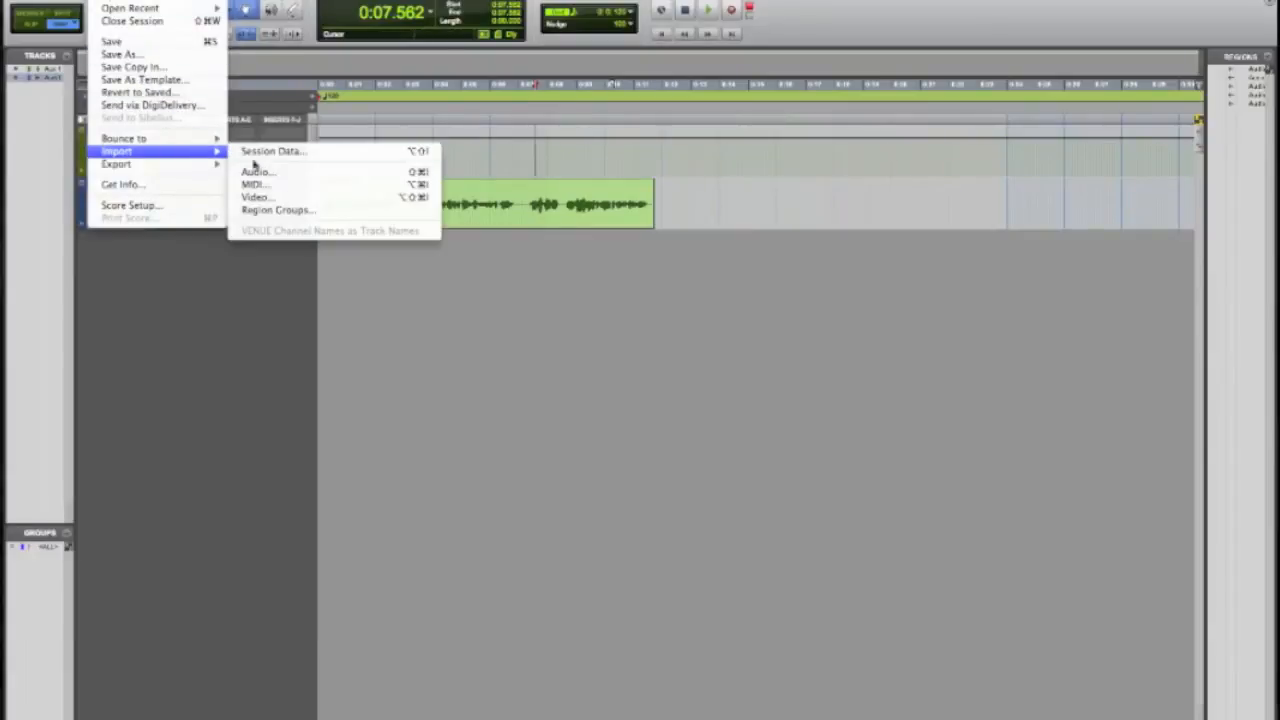
- Browse Dropbox > Dream Beats > Dom and select NEW1.mp3 for import
{"action": "left_click", "coordinate": [257, 171]}
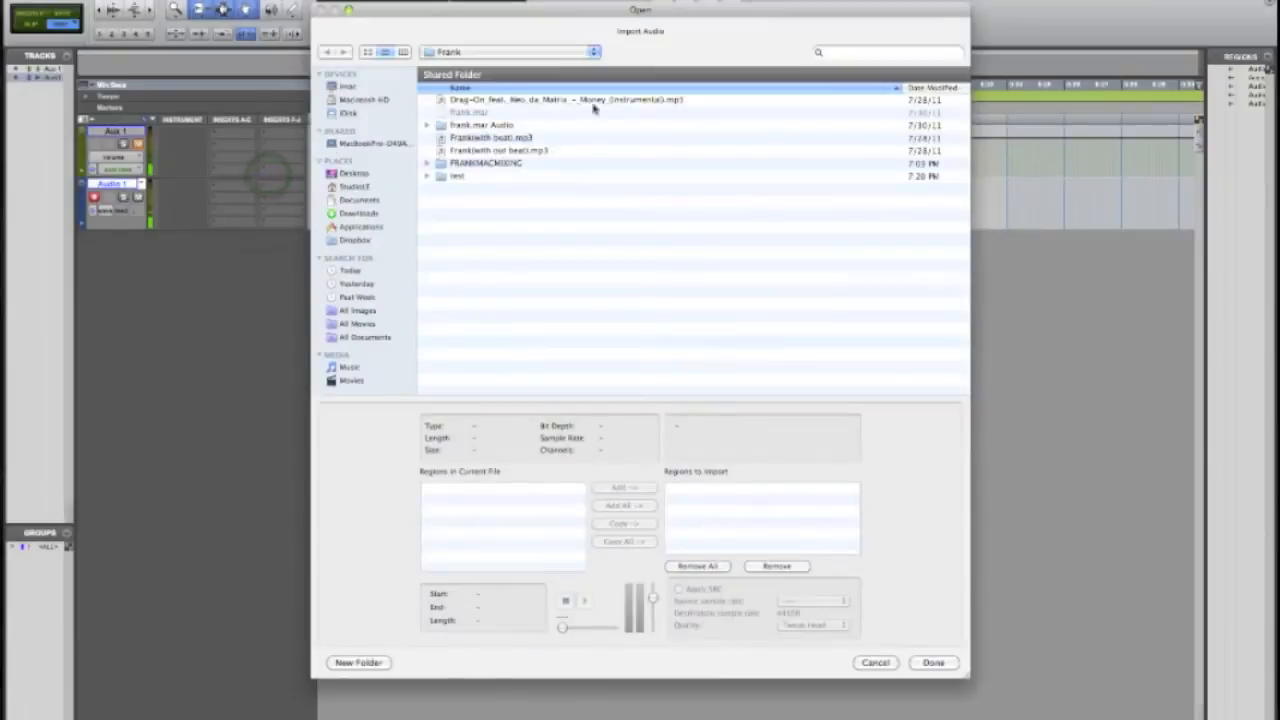
{"action": "mouse_move", "coordinate": [357, 242]}
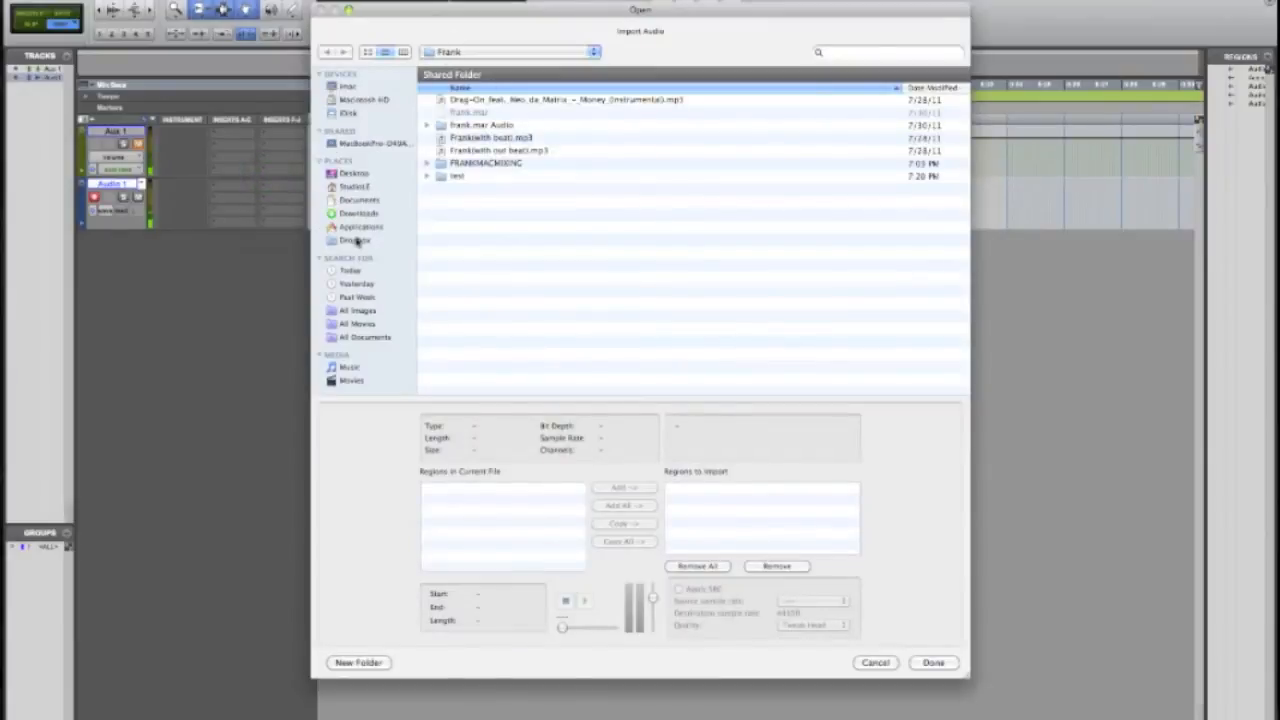
{"action": "left_click", "coordinate": [355, 240]}
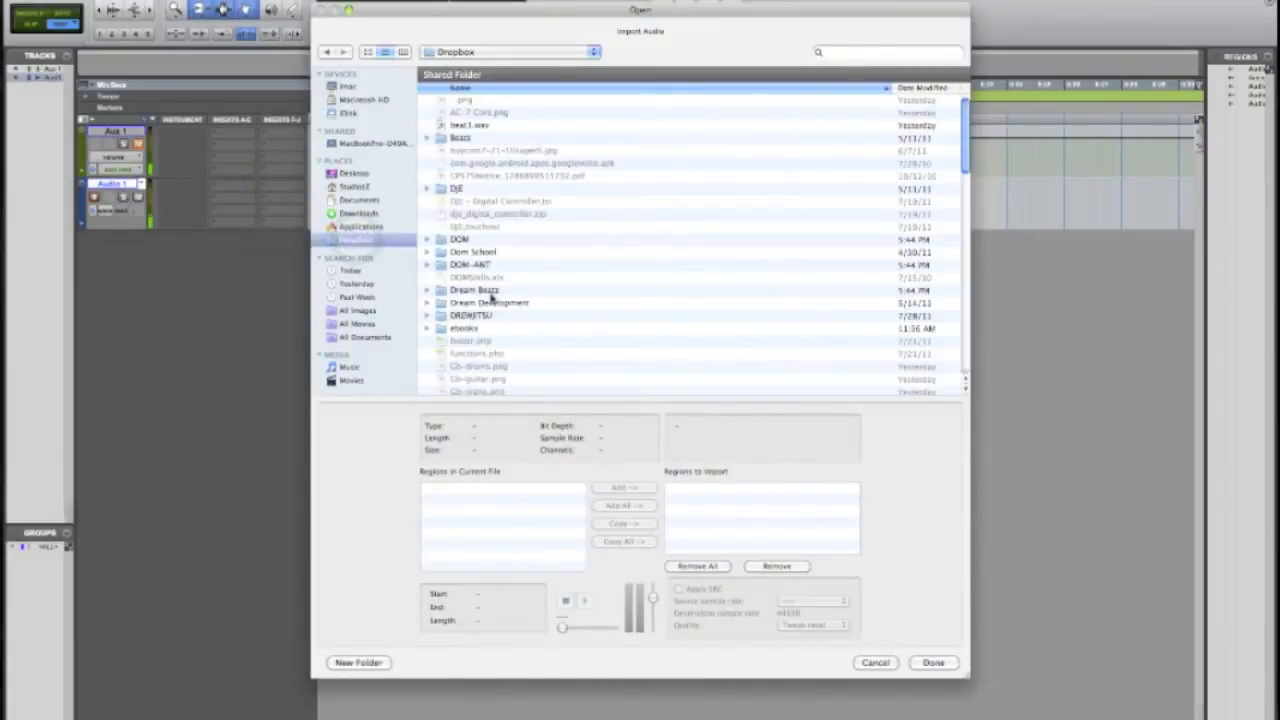
{"action": "double_click", "coordinate": [475, 289]}
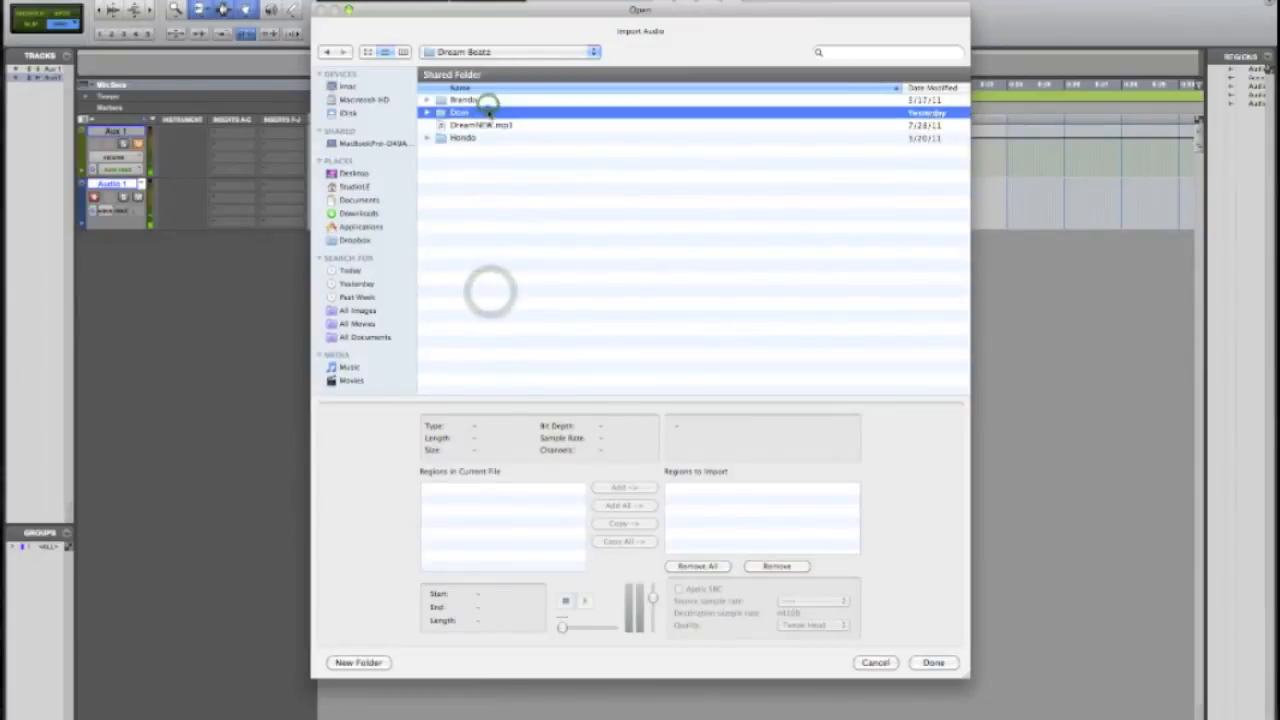
{"action": "double_click", "coordinate": [460, 112]}
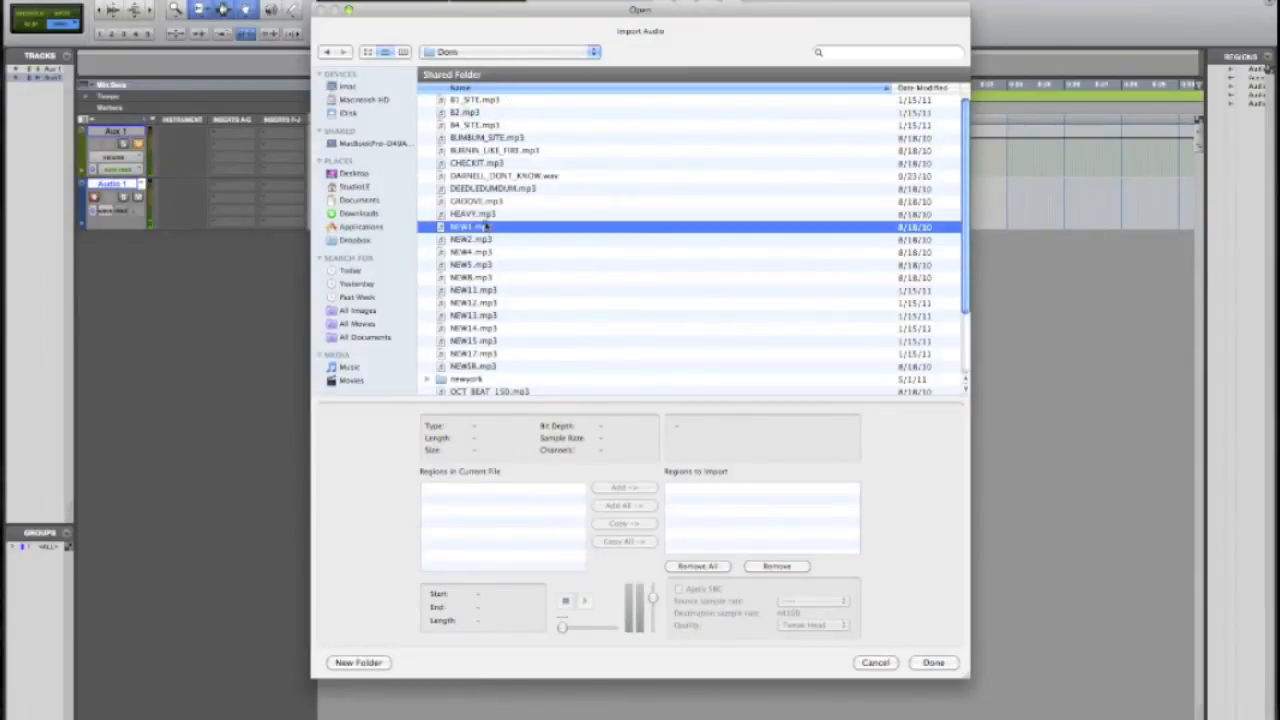
{"action": "left_click", "coordinate": [461, 227]}
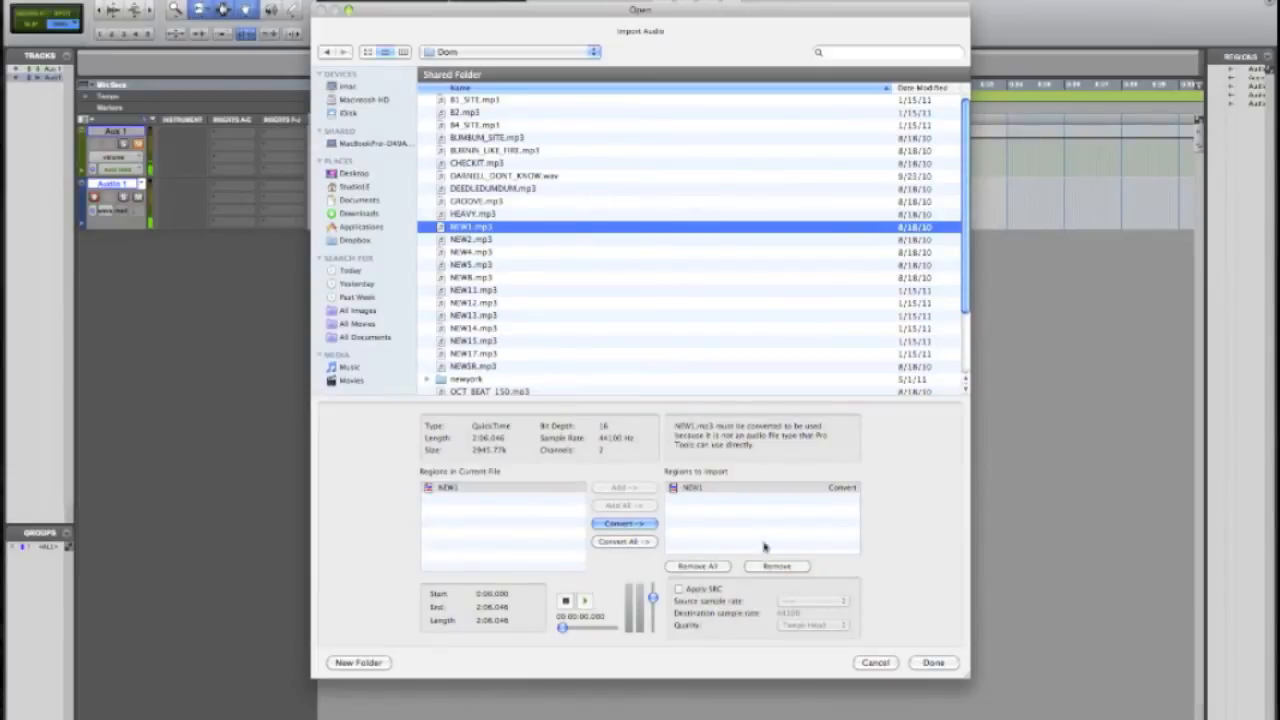
- Import NEW1 onto a new track, saving the converted file in Audio Files
{"action": "left_click", "coordinate": [931, 662]}
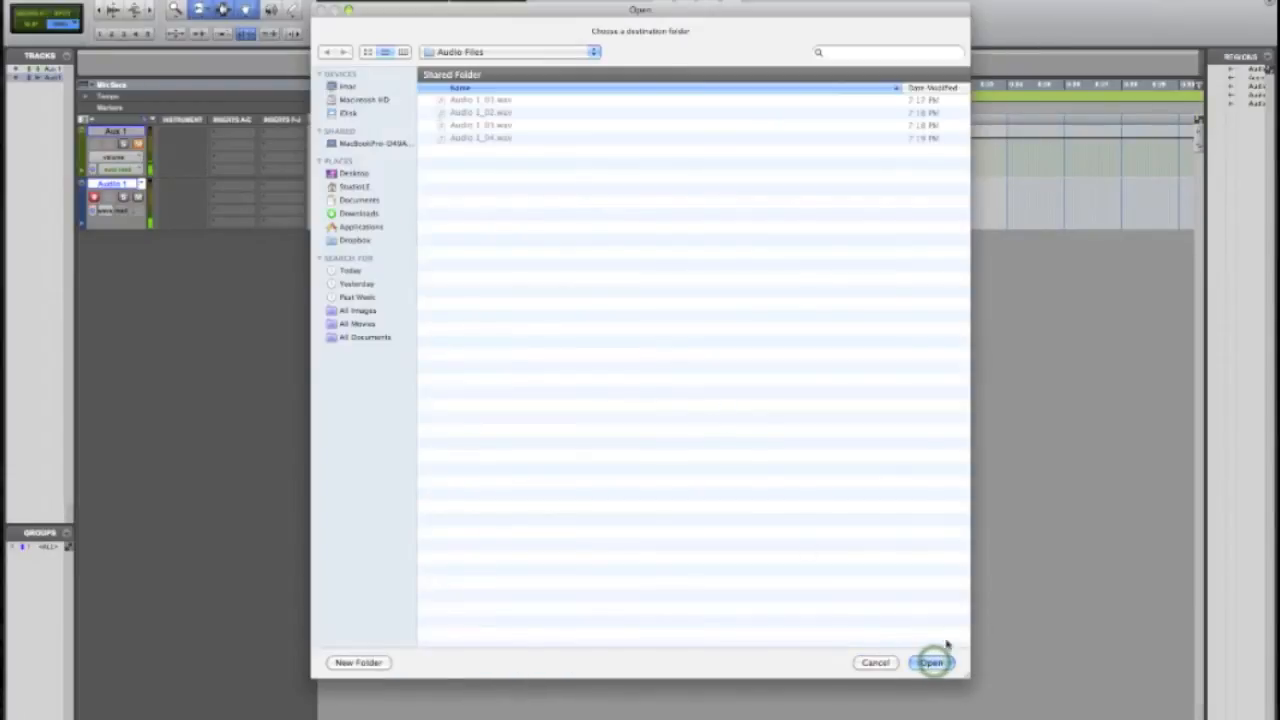
{"action": "left_click", "coordinate": [931, 662]}
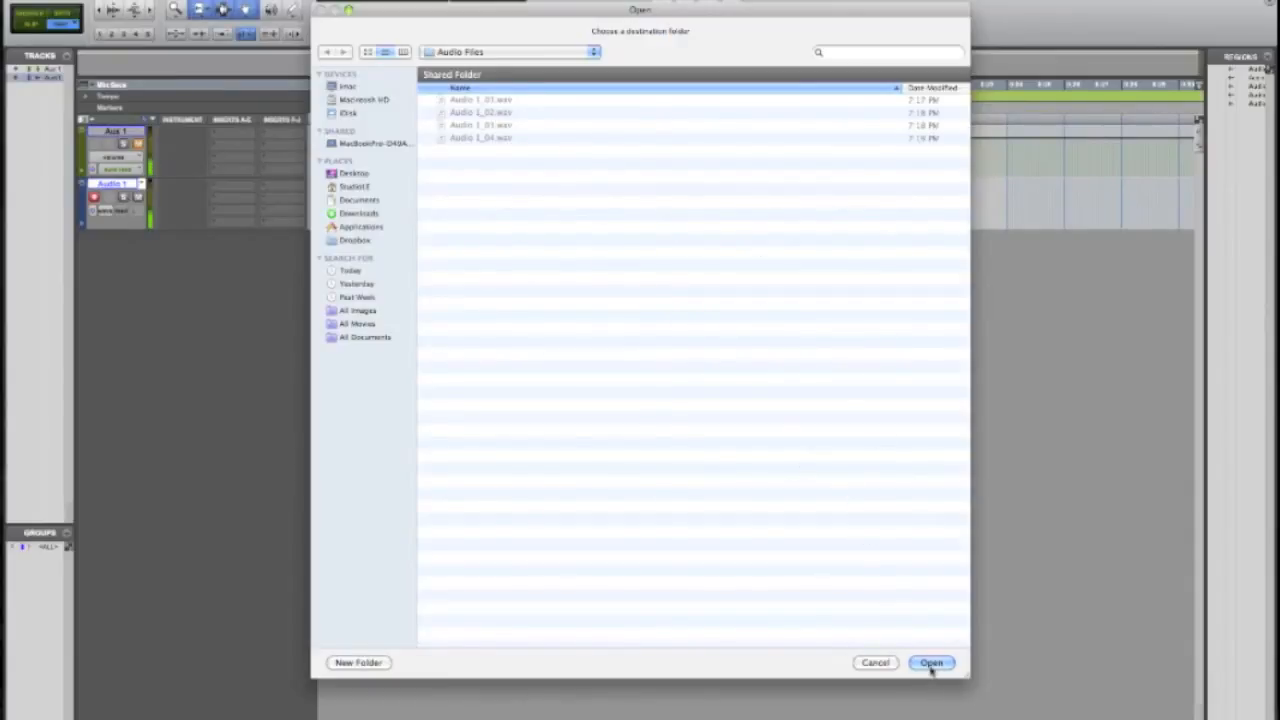
{"action": "left_click", "coordinate": [931, 663]}
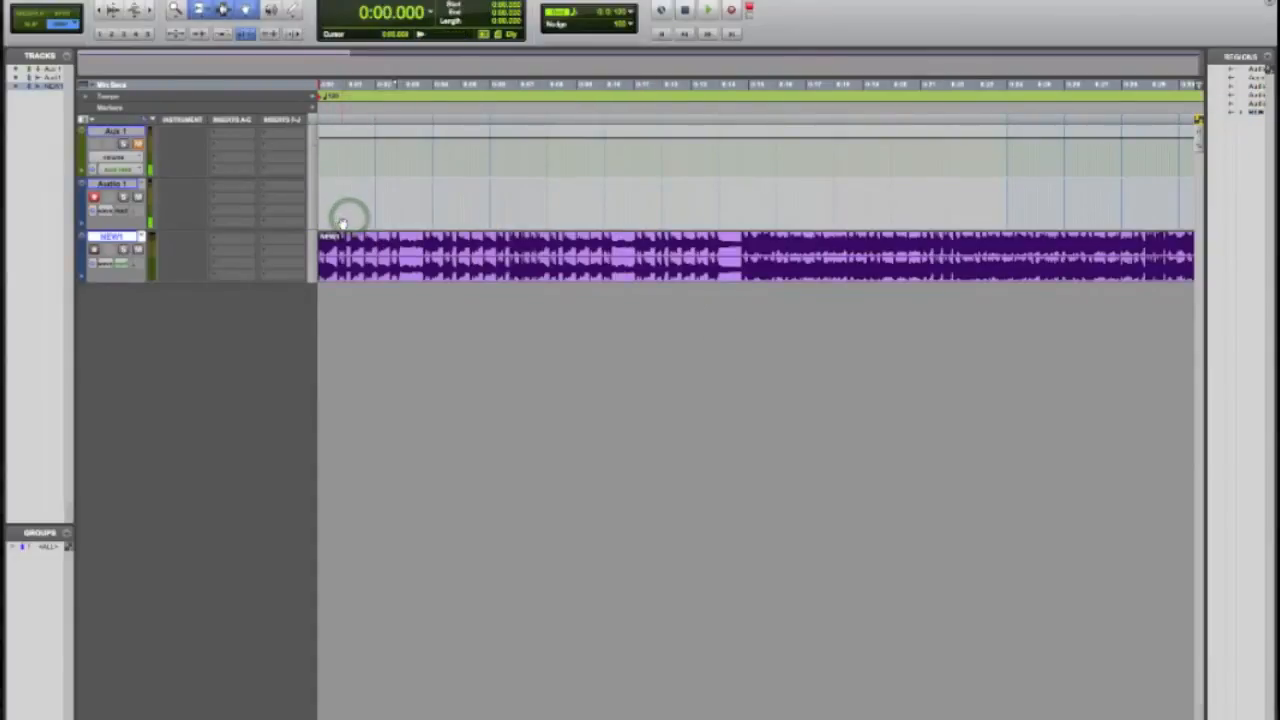
{"action": "left_click", "coordinate": [708, 10]}
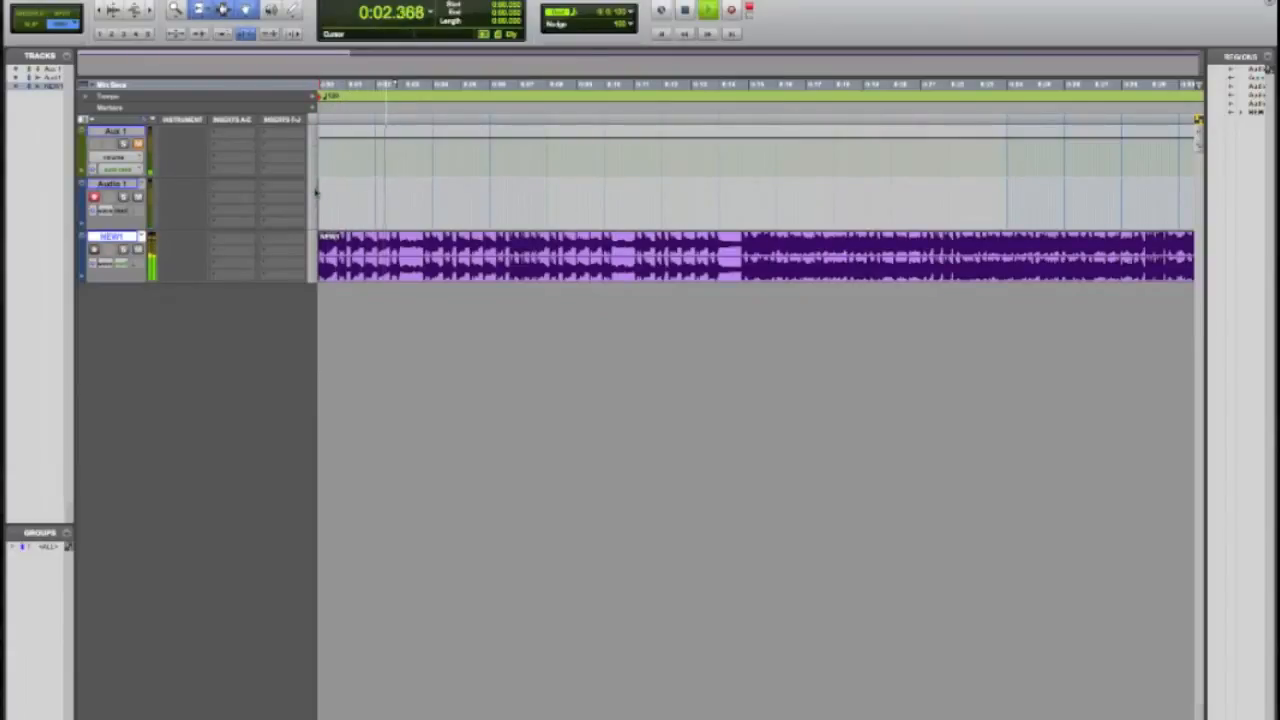
{"action": "left_click", "coordinate": [684, 9]}
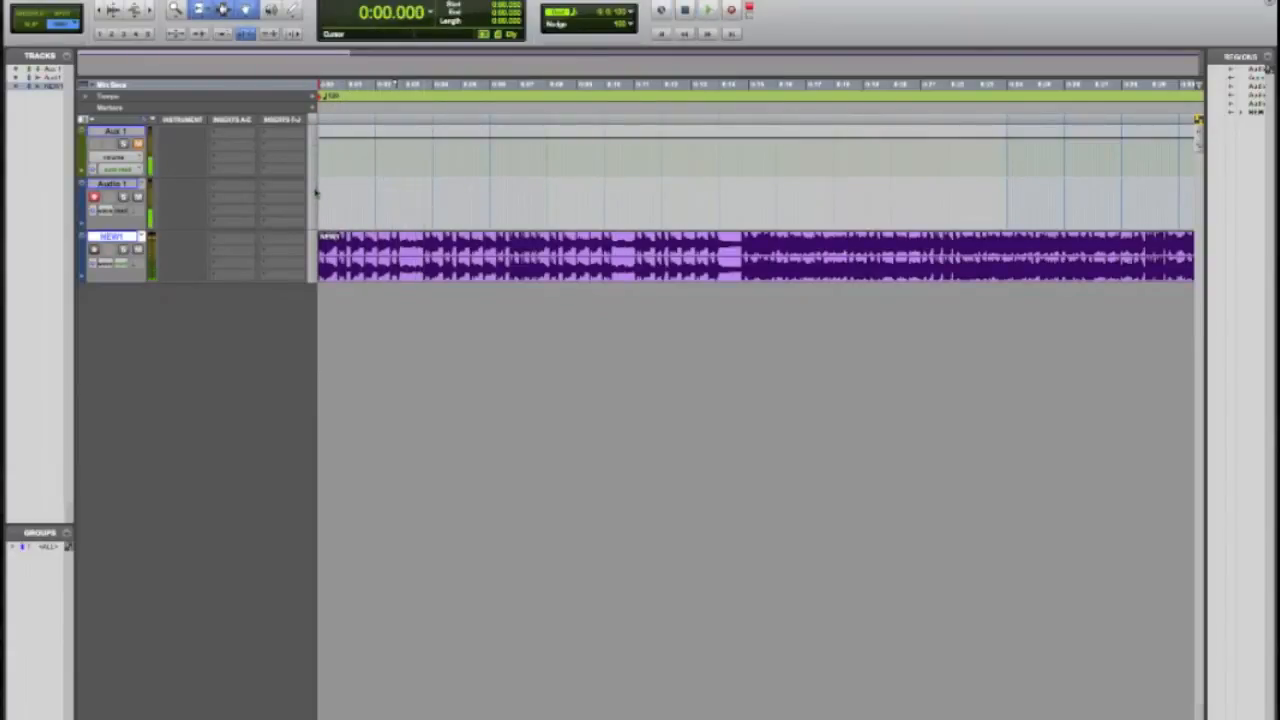